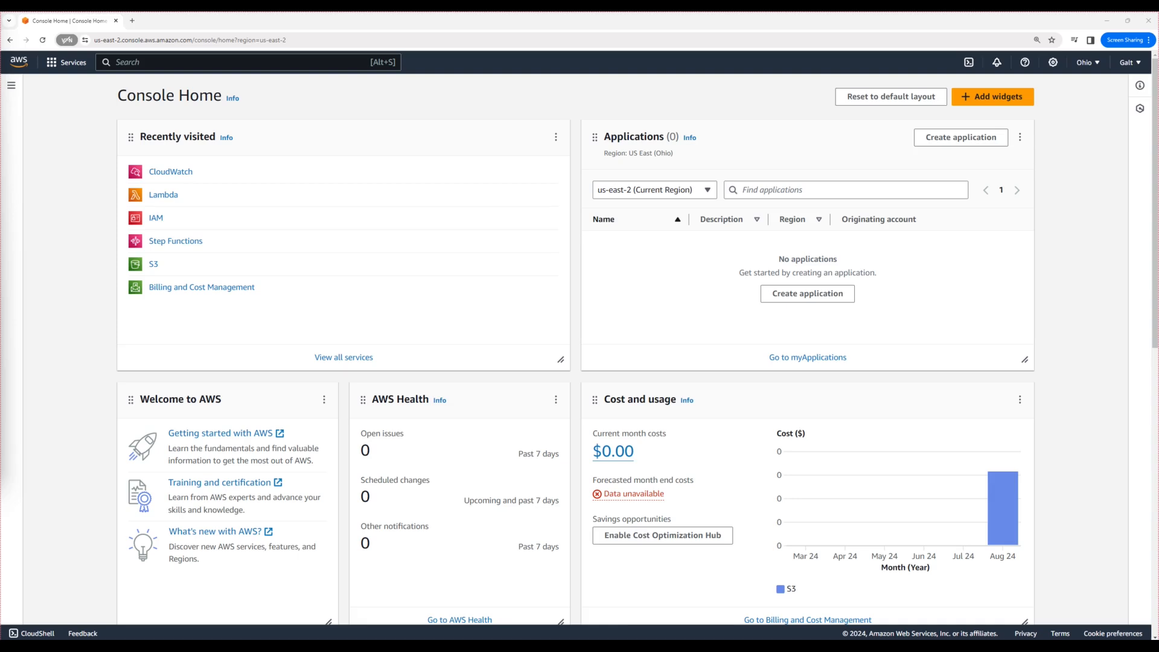
Go to Lambda, select ProductLambda and show its Monitor metrics for invocations, duration and errors
click(163, 195)
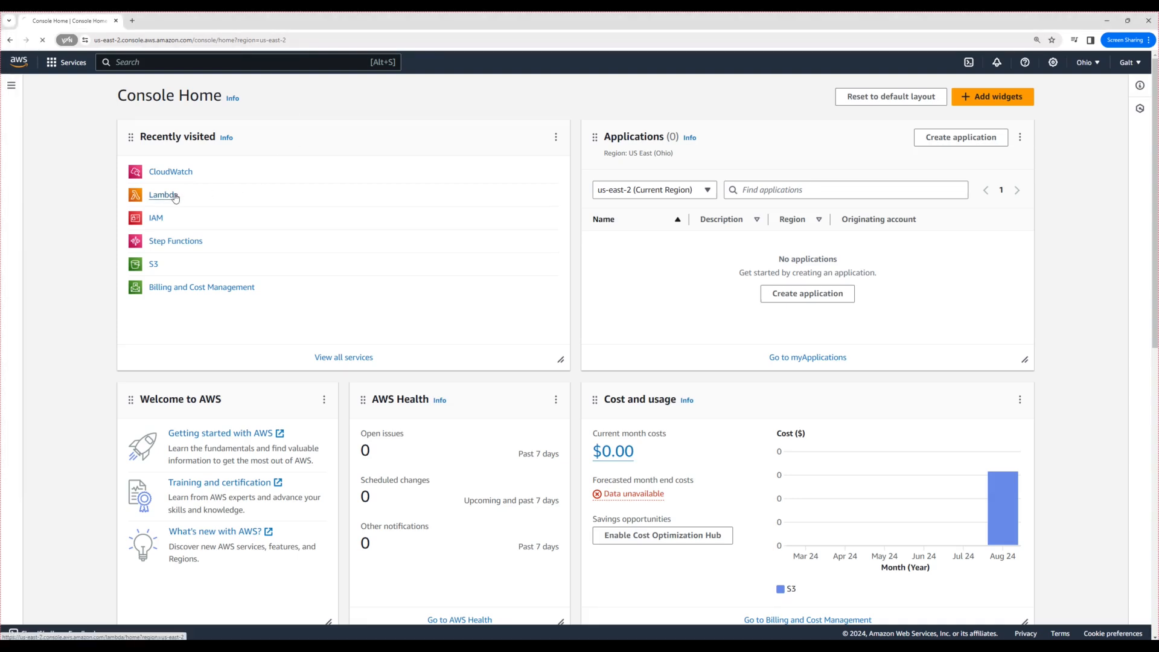
click(163, 194)
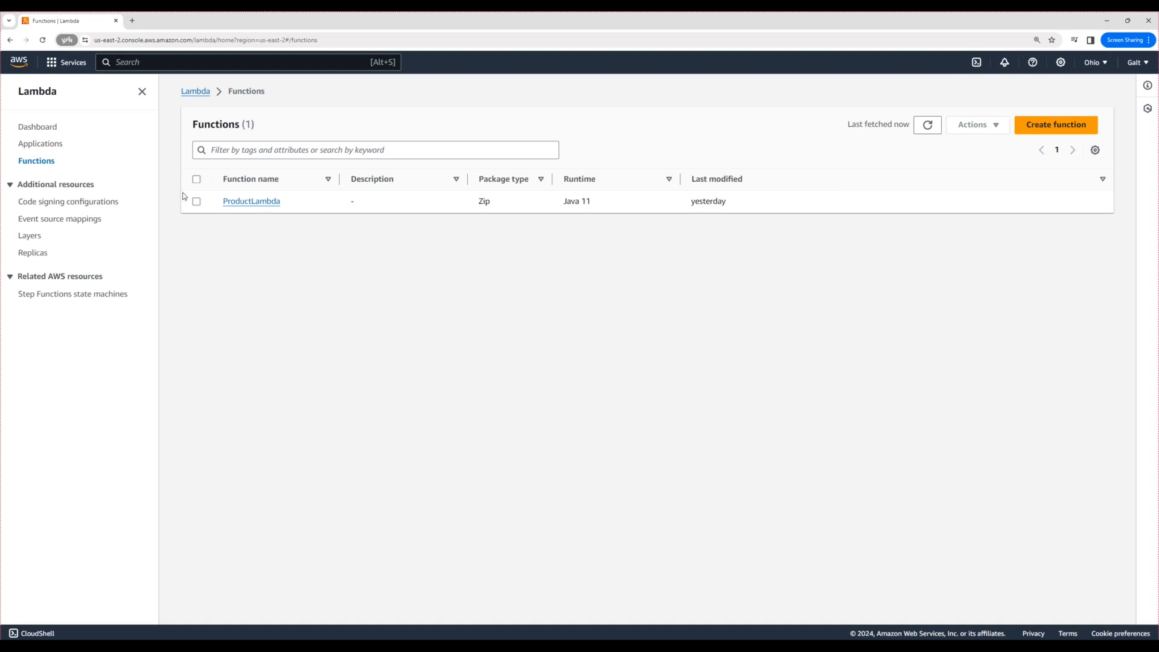
click(251, 201)
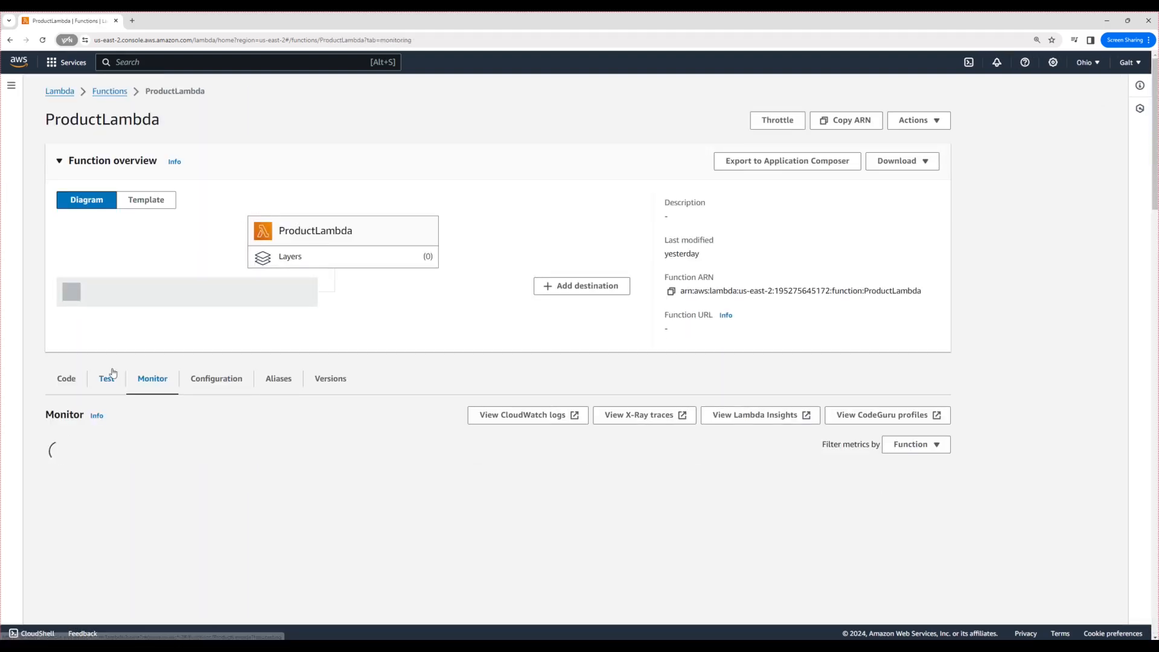
click(65, 378)
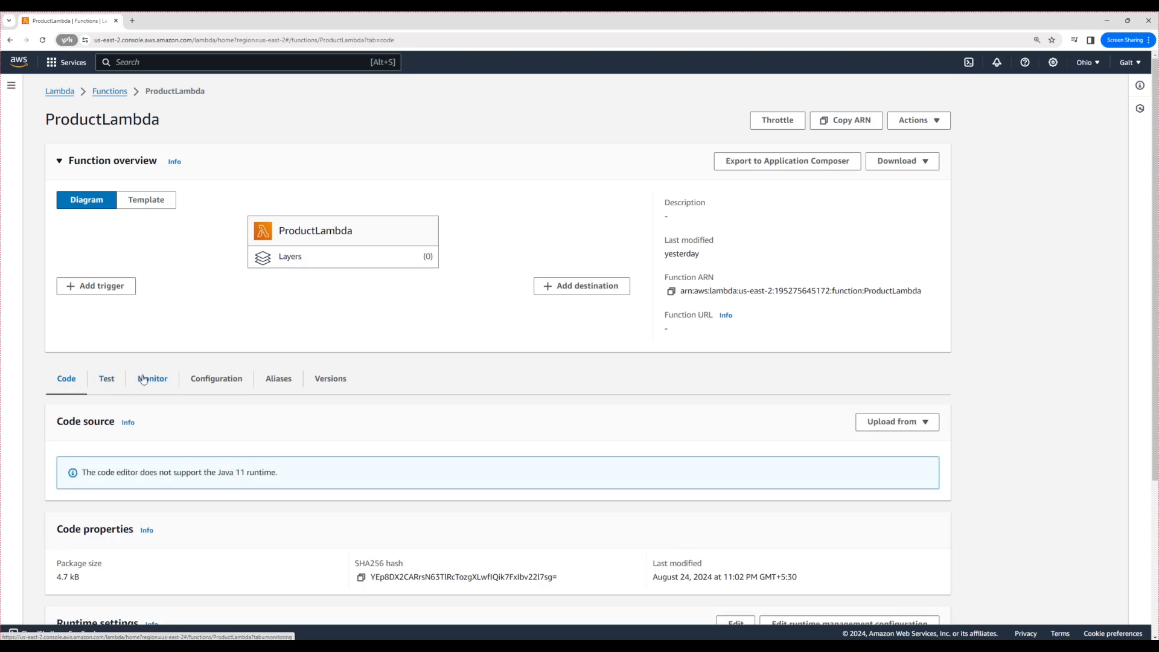
click(152, 378)
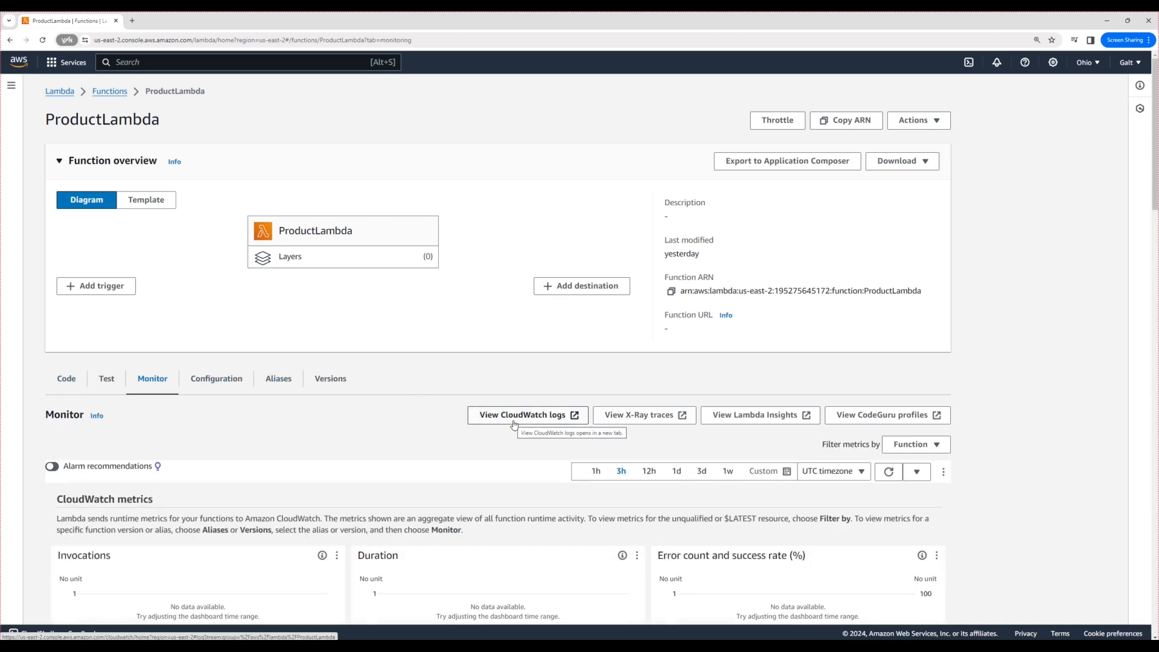
View the function's CloudWatch logs, landing on the /aws/lambda/ProductLambda log group
click(526, 414)
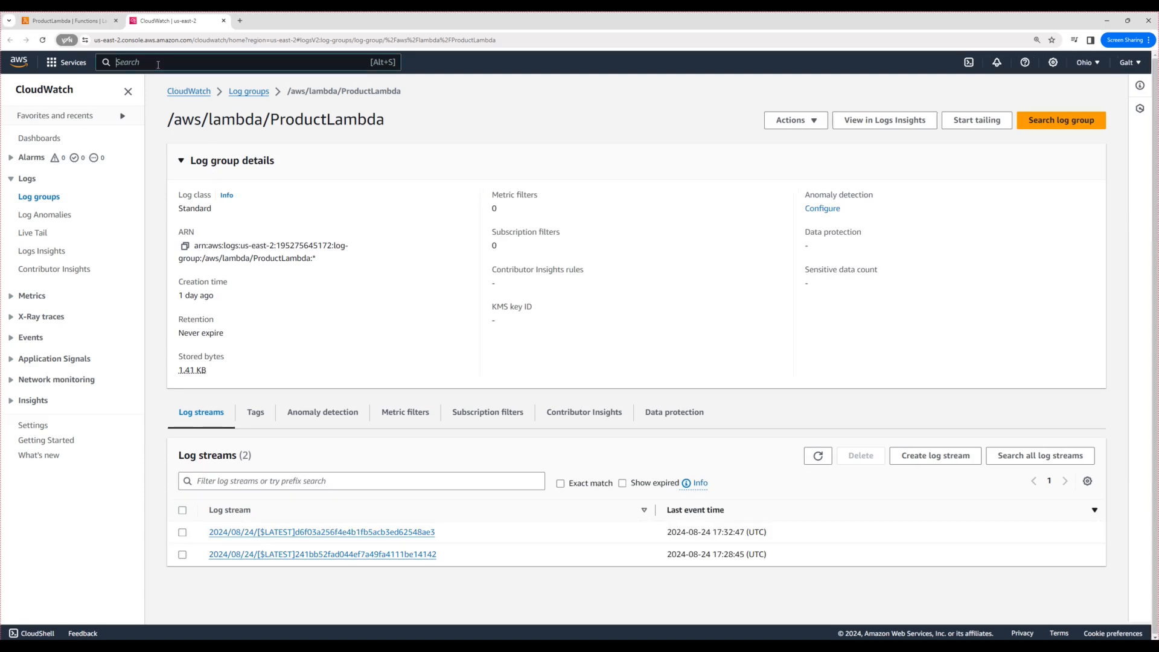
mouse_move(87, 163)
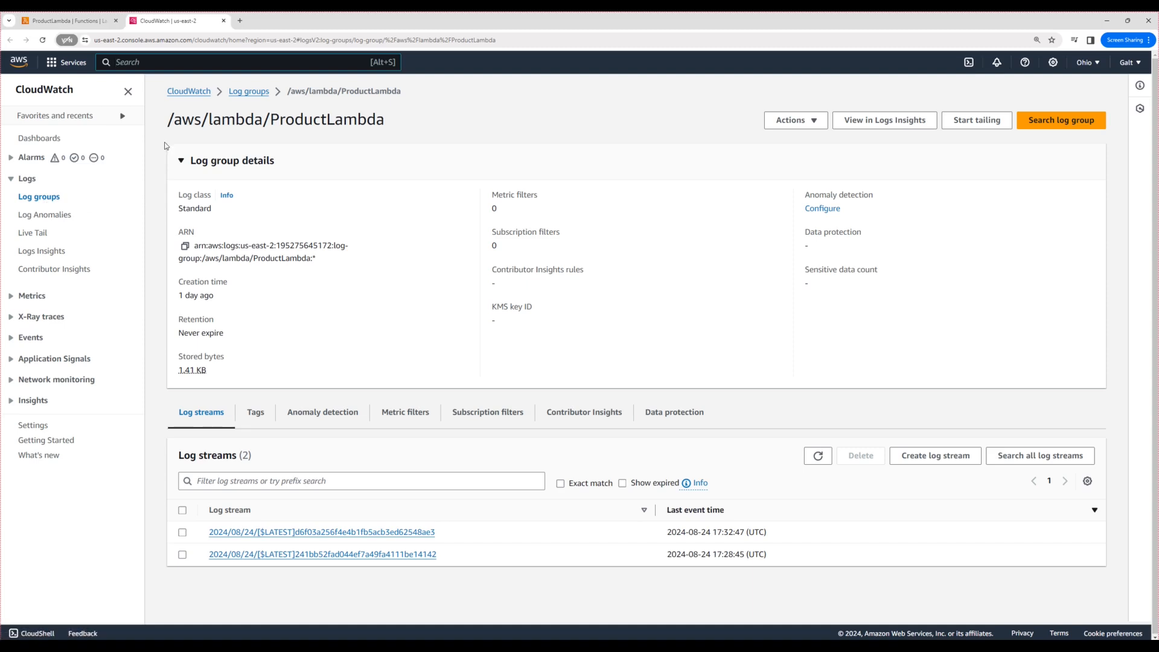
mouse_move(392, 379)
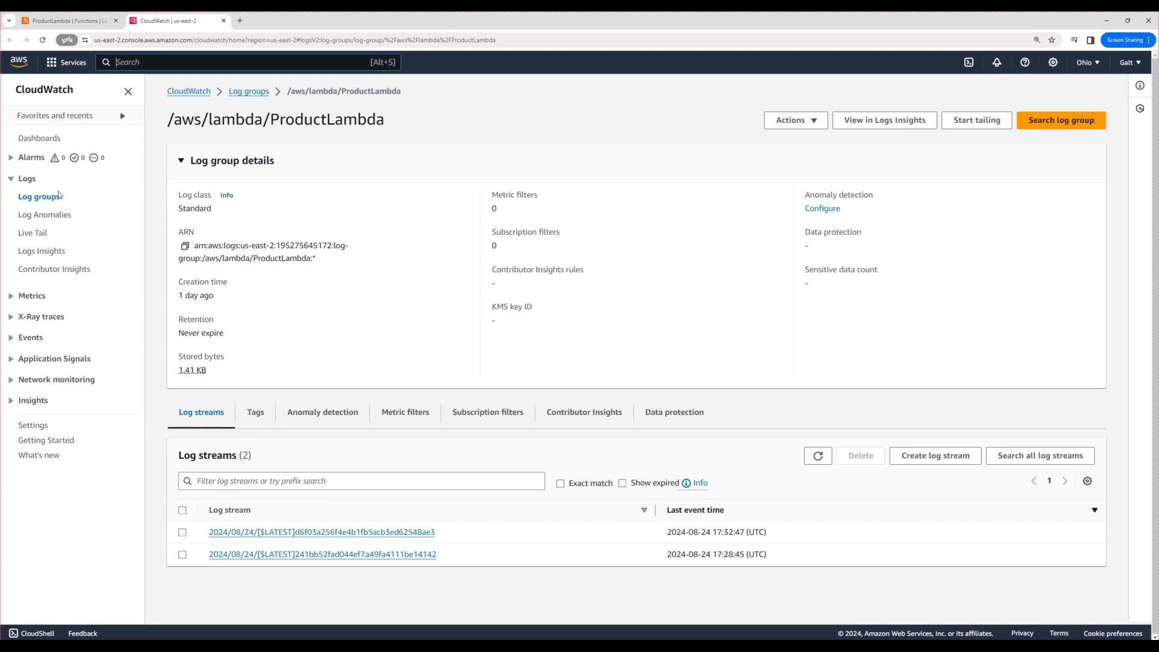
mouse_move(399, 141)
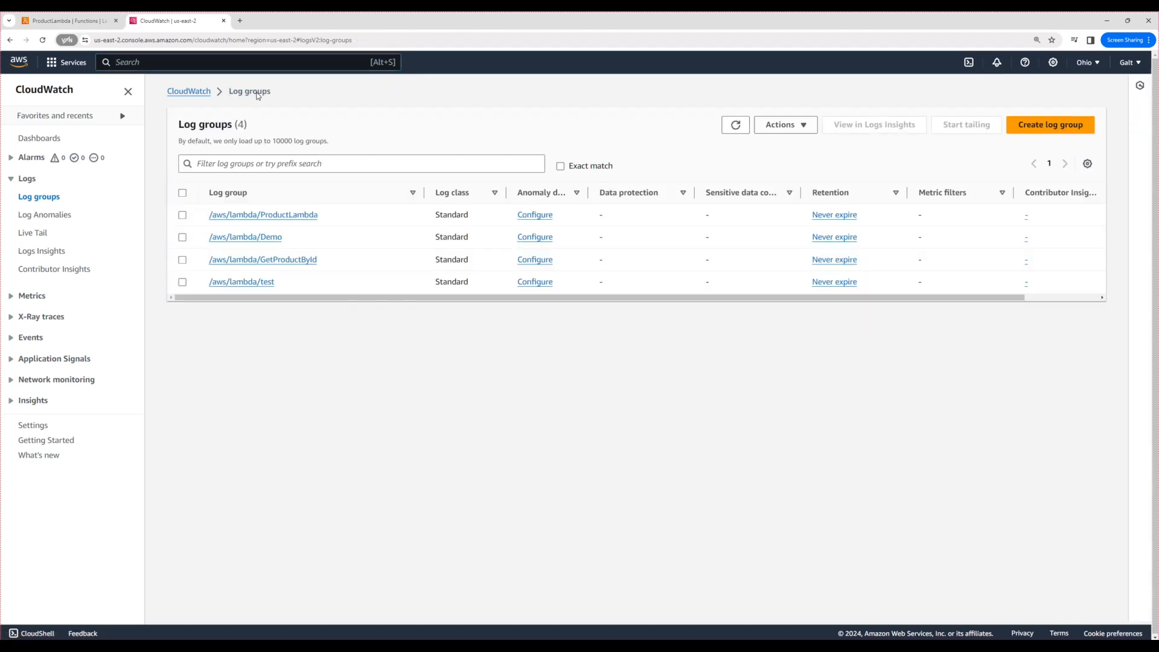
mouse_move(238, 311)
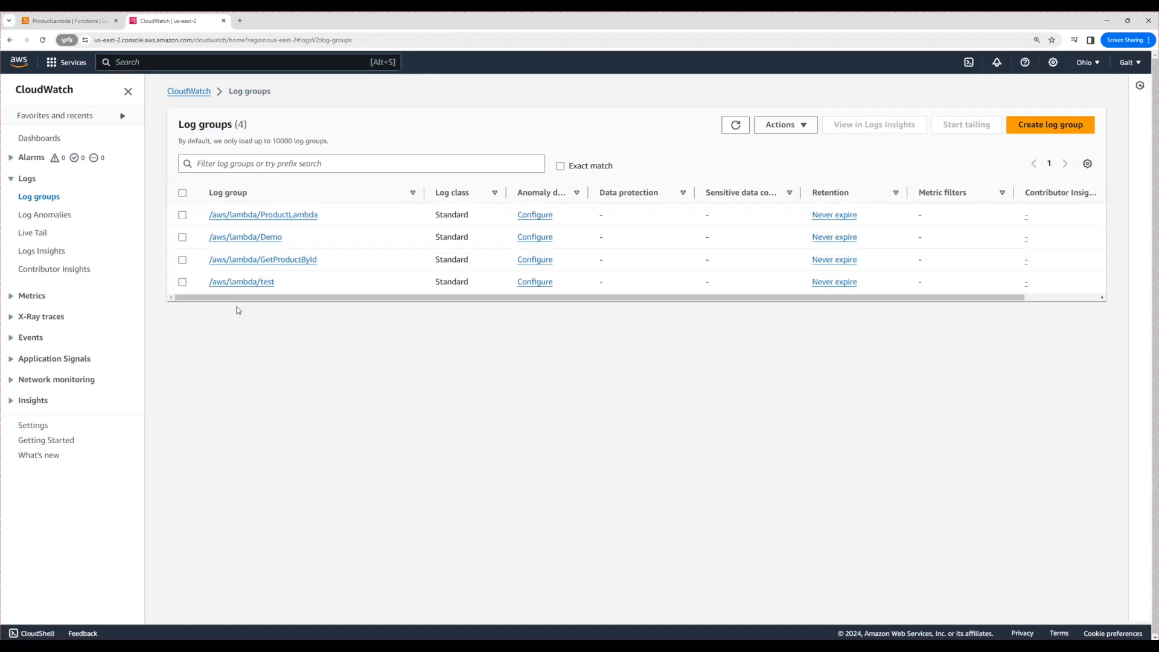
mouse_move(266, 320)
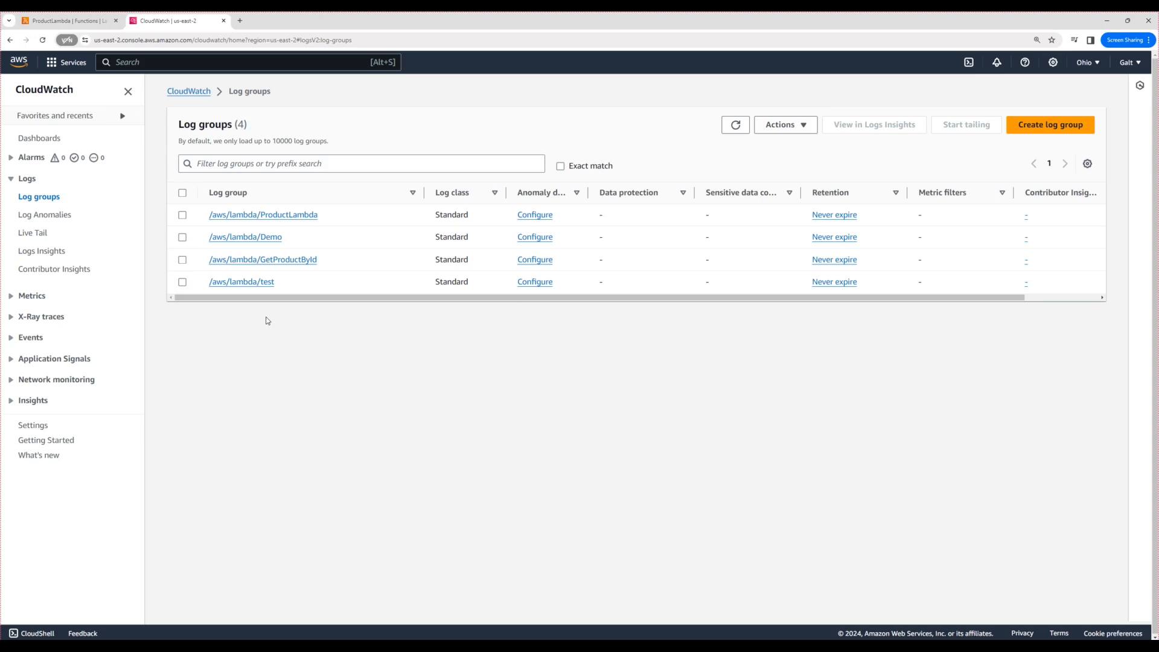
mouse_move(289, 300)
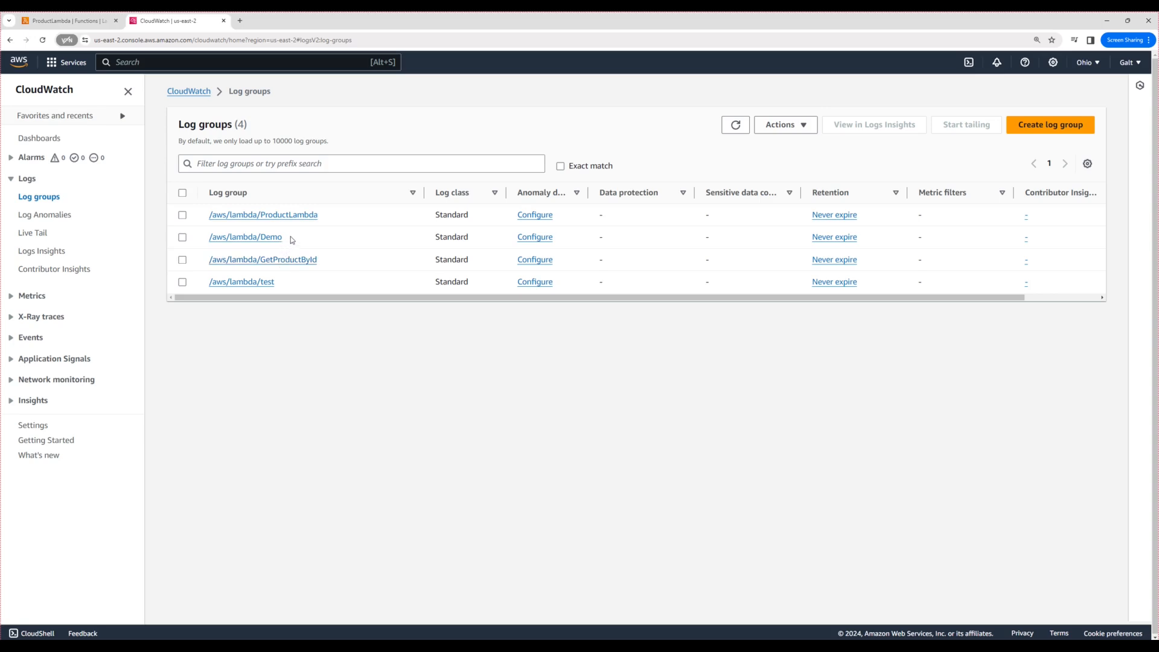
mouse_move(298, 284)
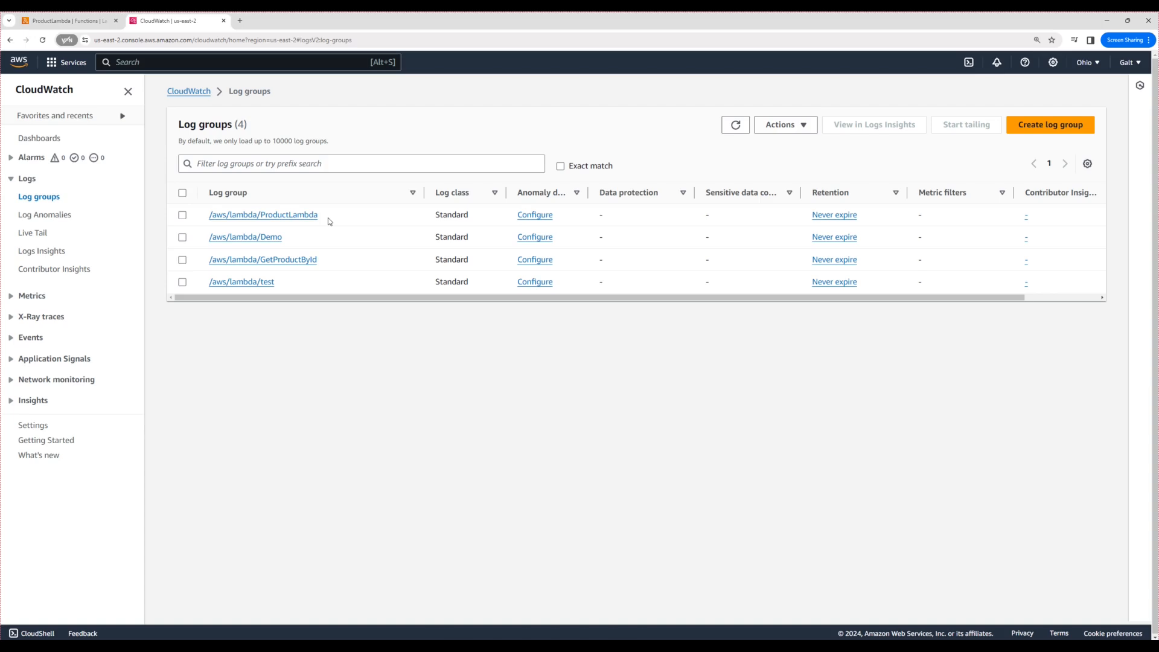
mouse_move(310, 342)
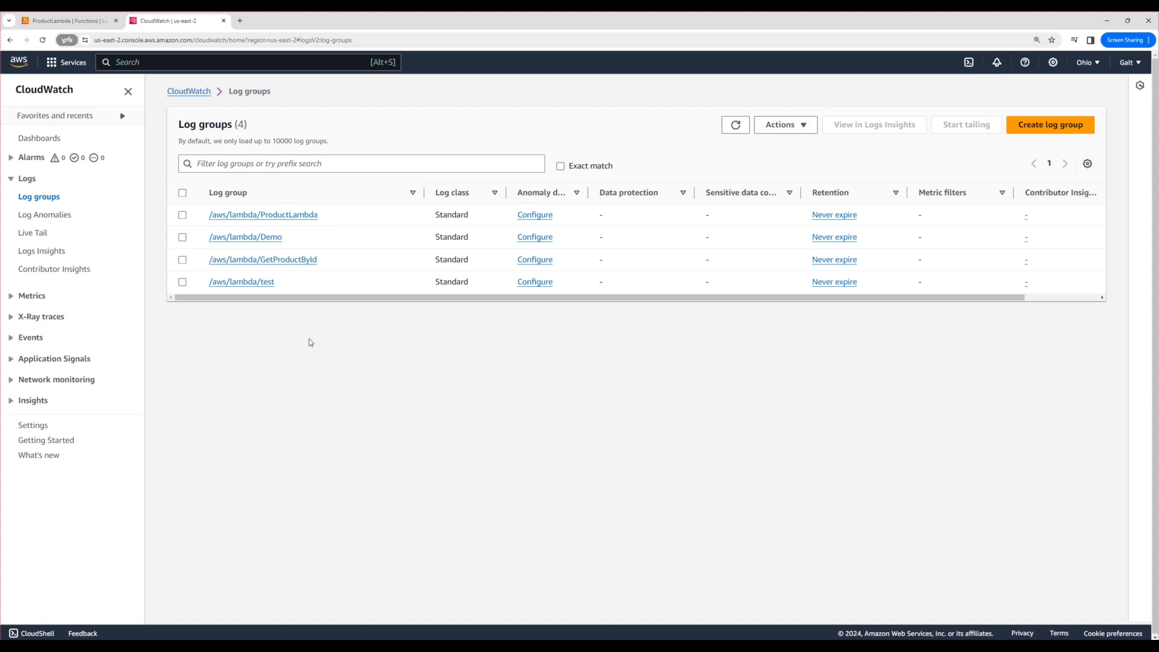
mouse_move(211, 254)
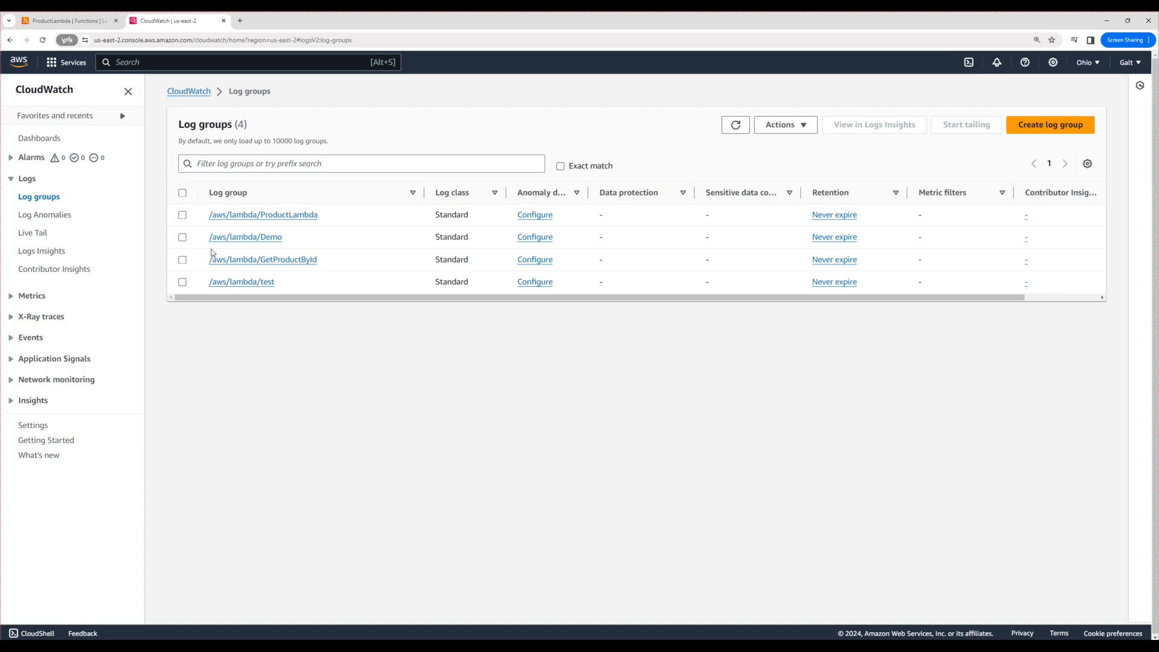
mouse_move(303, 297)
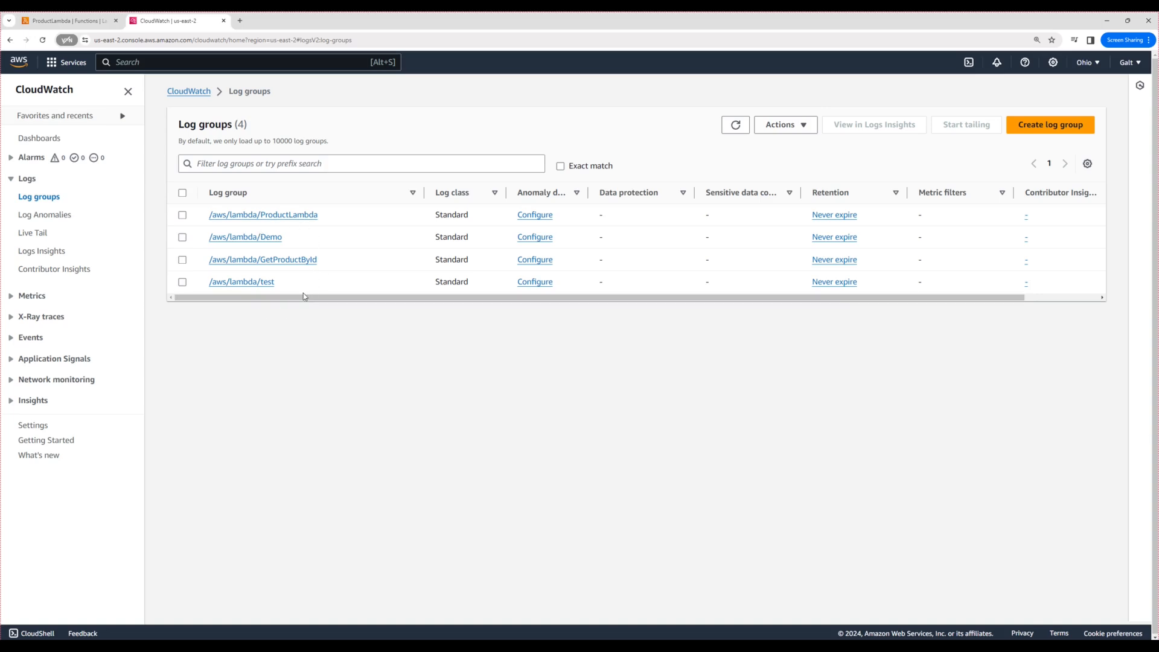
mouse_move(288, 292)
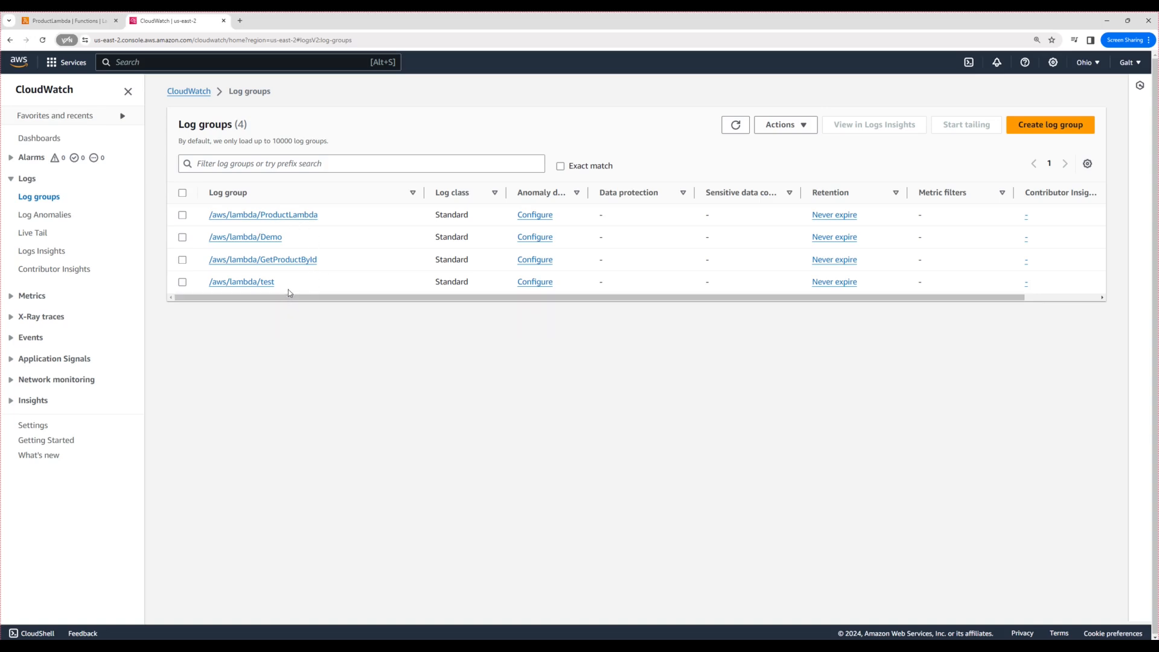
mouse_move(266, 332)
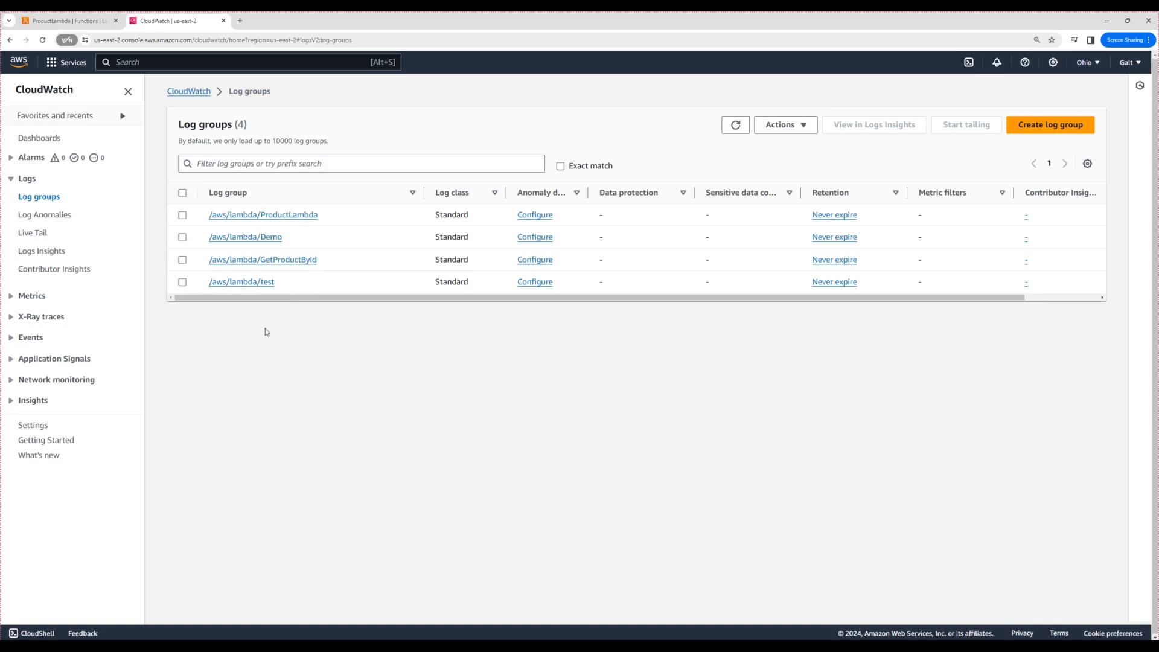
mouse_move(300, 320)
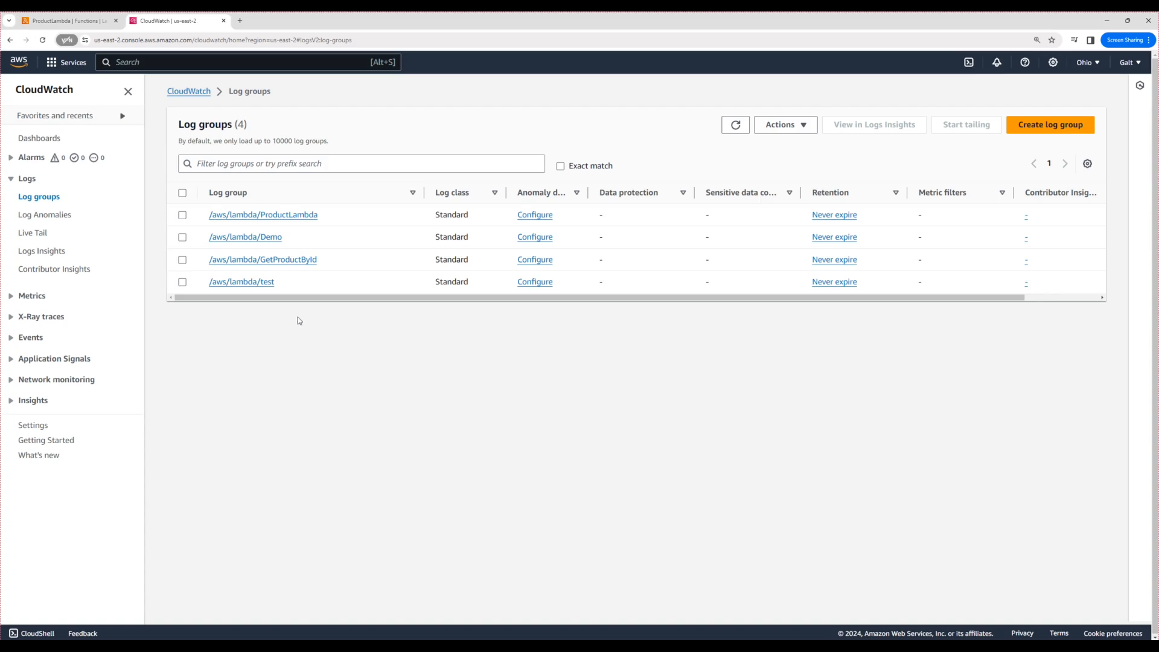
mouse_move(263, 215)
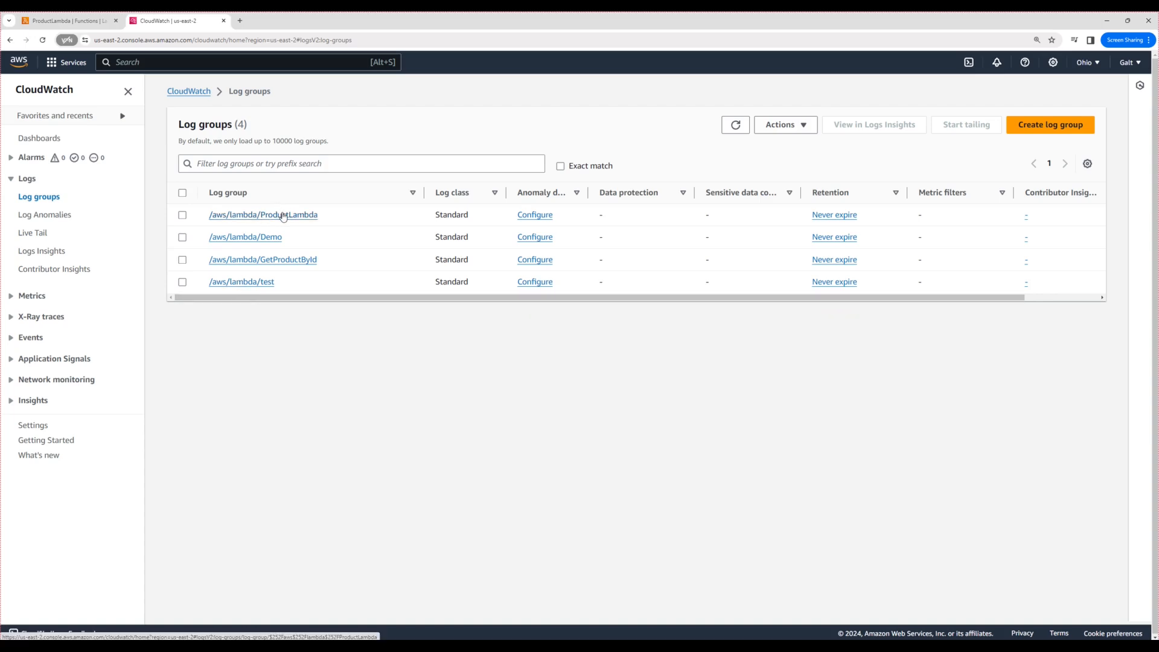
click(66, 20)
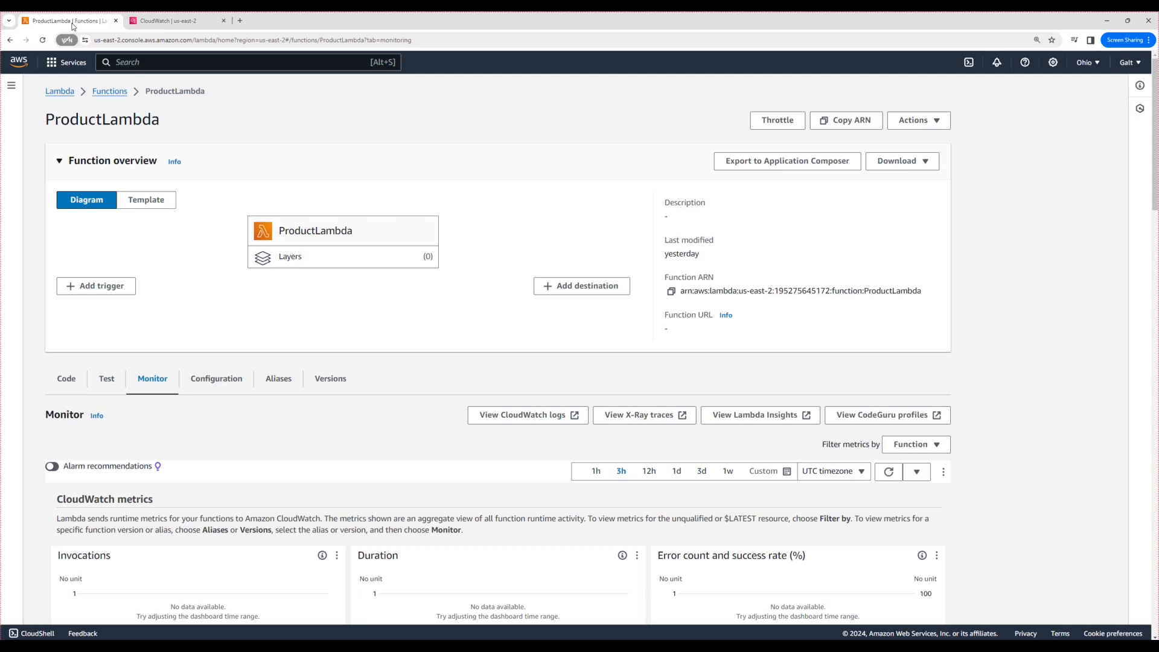
mouse_move(268, 311)
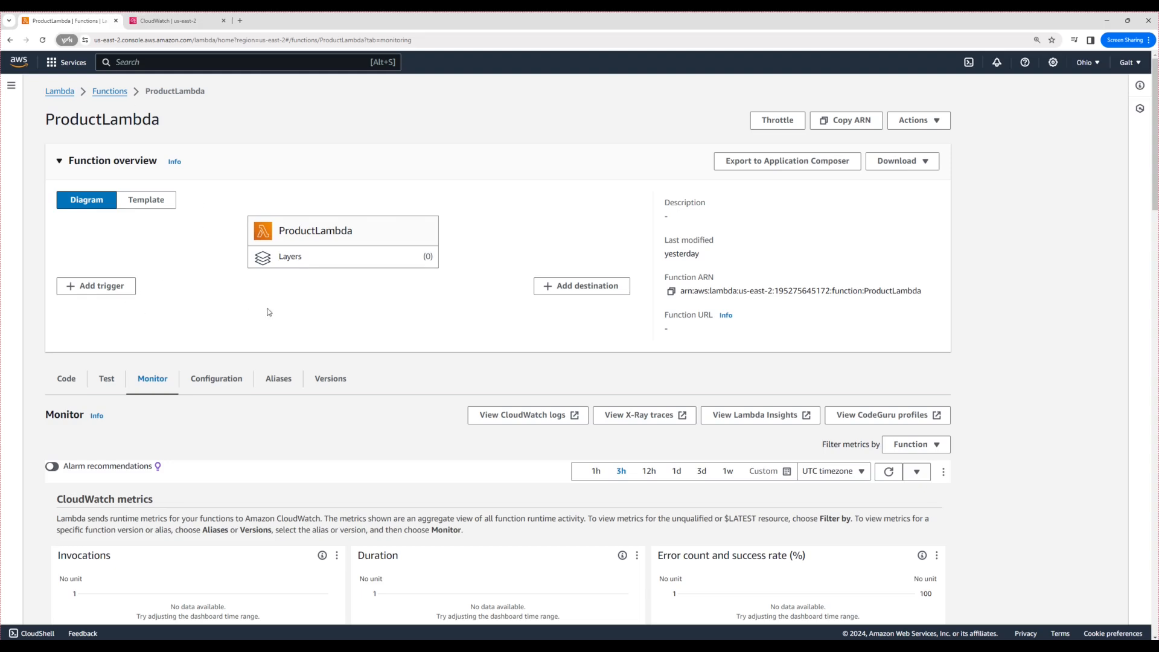
mouse_move(521, 414)
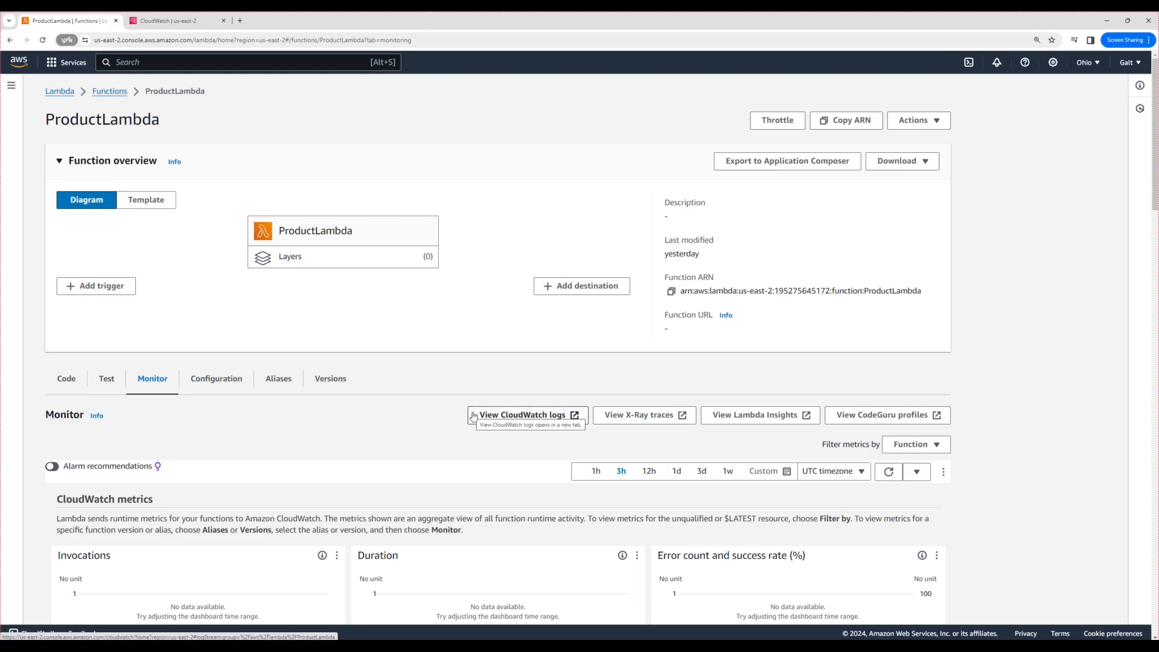
click(522, 414)
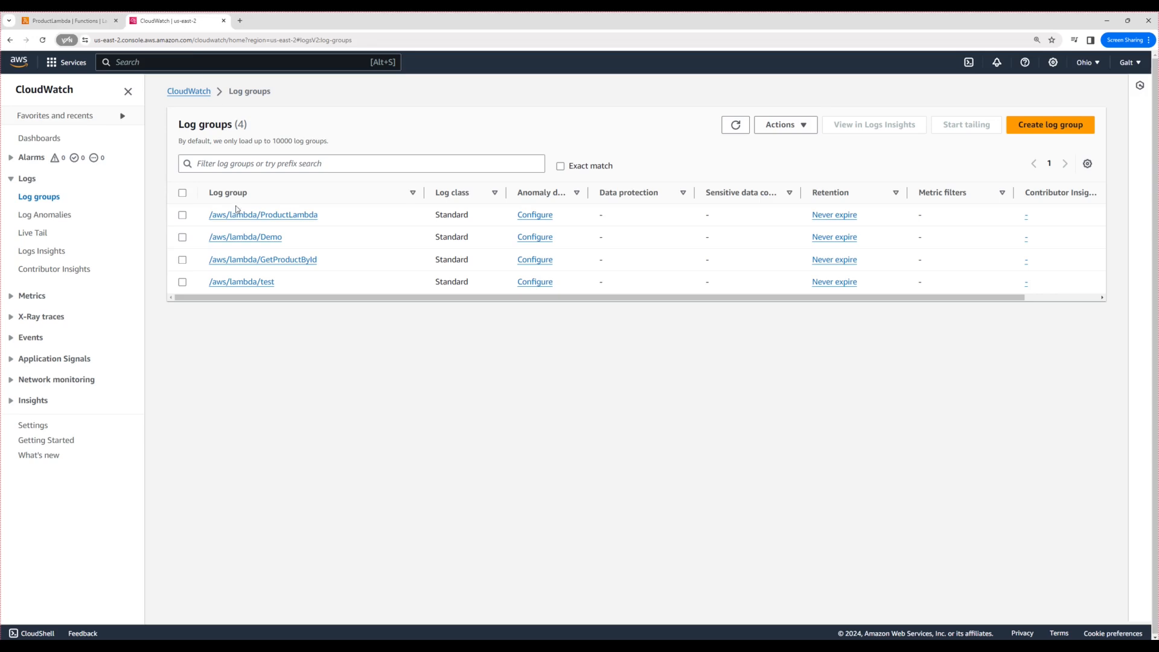
mouse_move(331, 346)
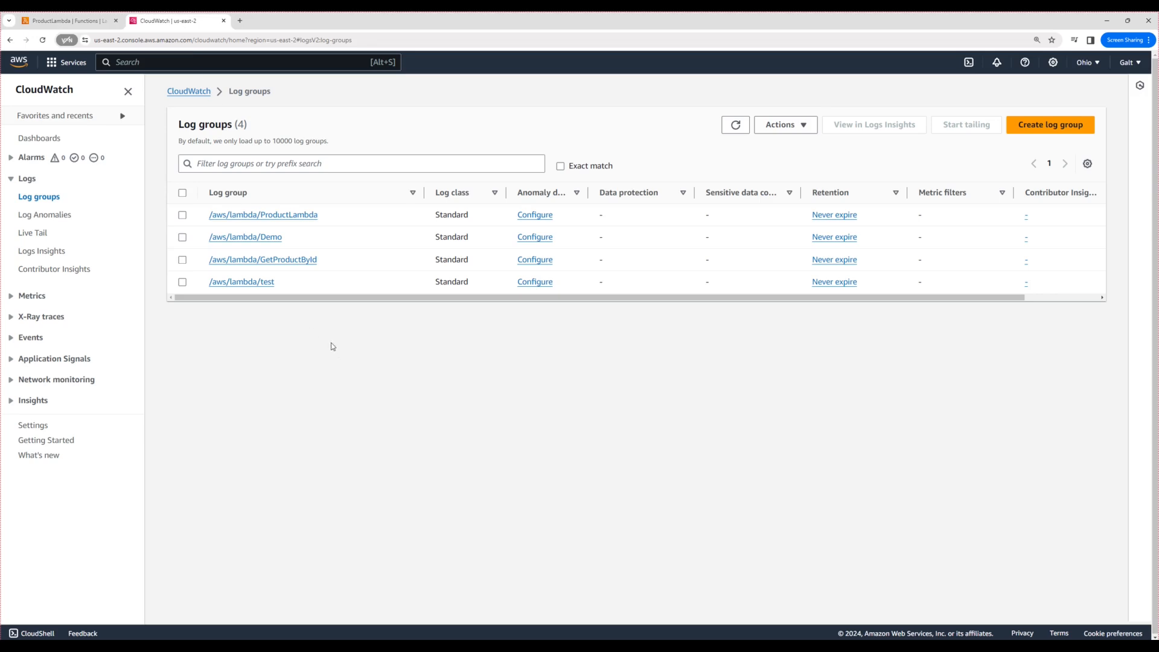
mouse_move(323, 217)
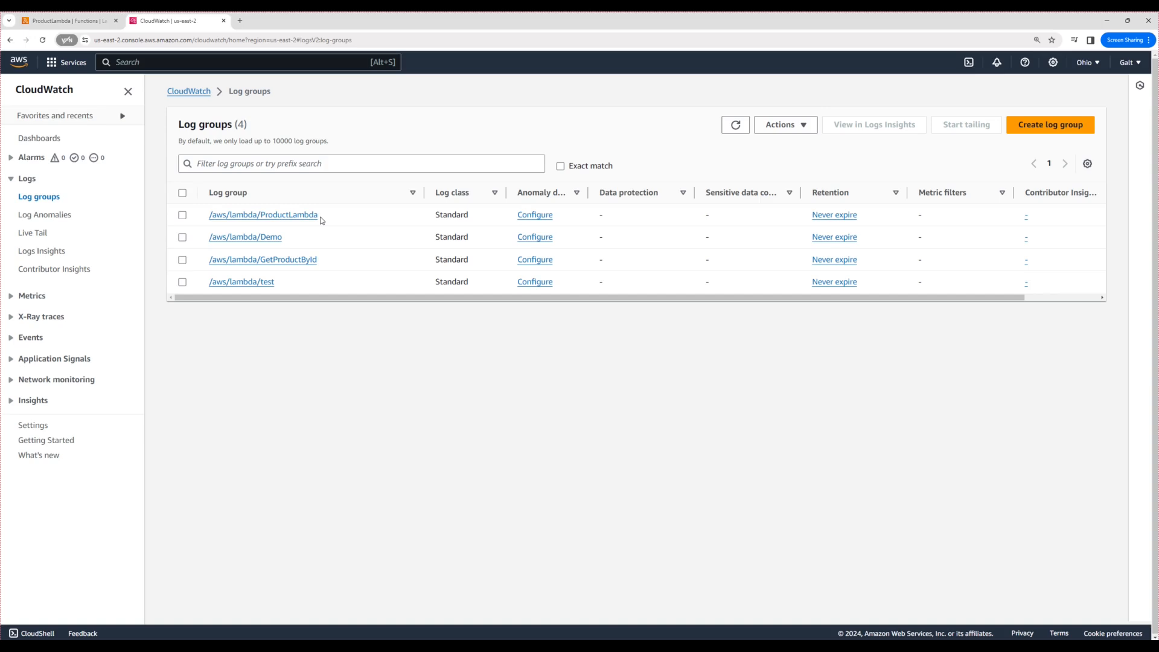
Reopen the /aws/lambda/ProductLambda log group showing its two 2024-08-24 log streams
click(264, 214)
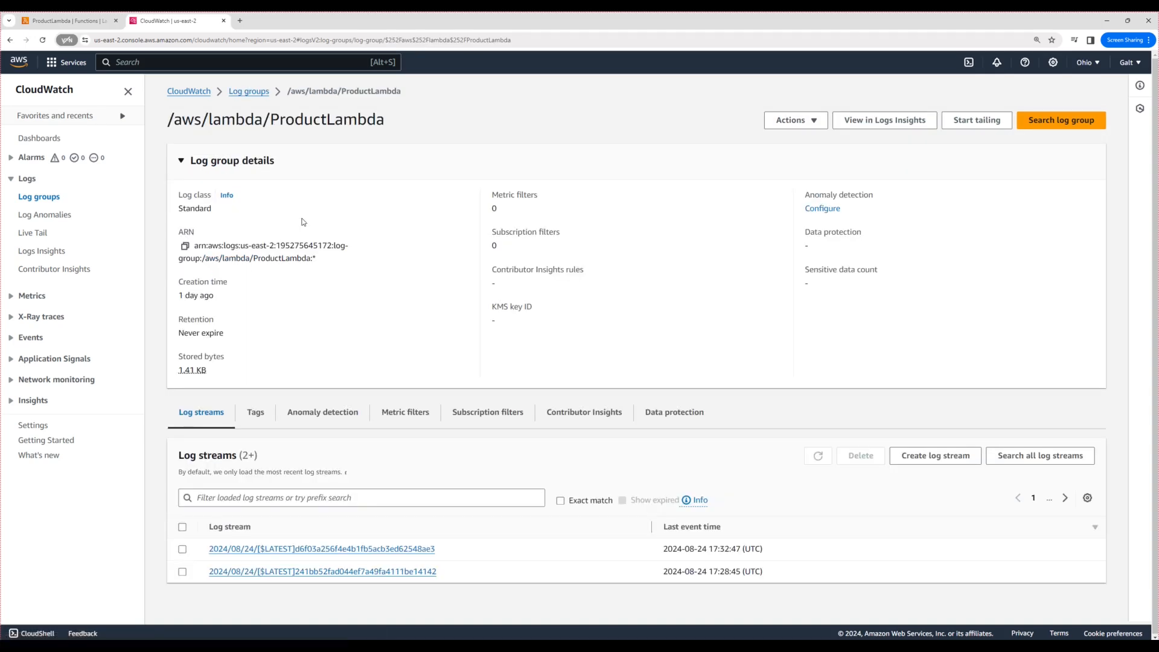
click(817, 455)
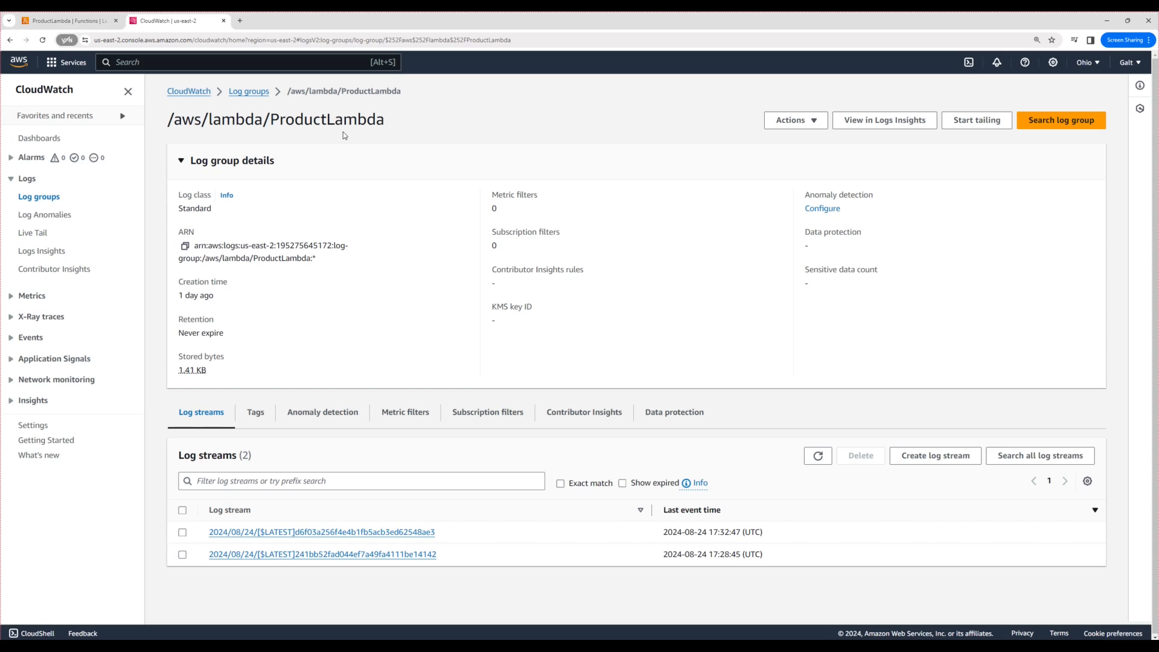
mouse_move(479, 538)
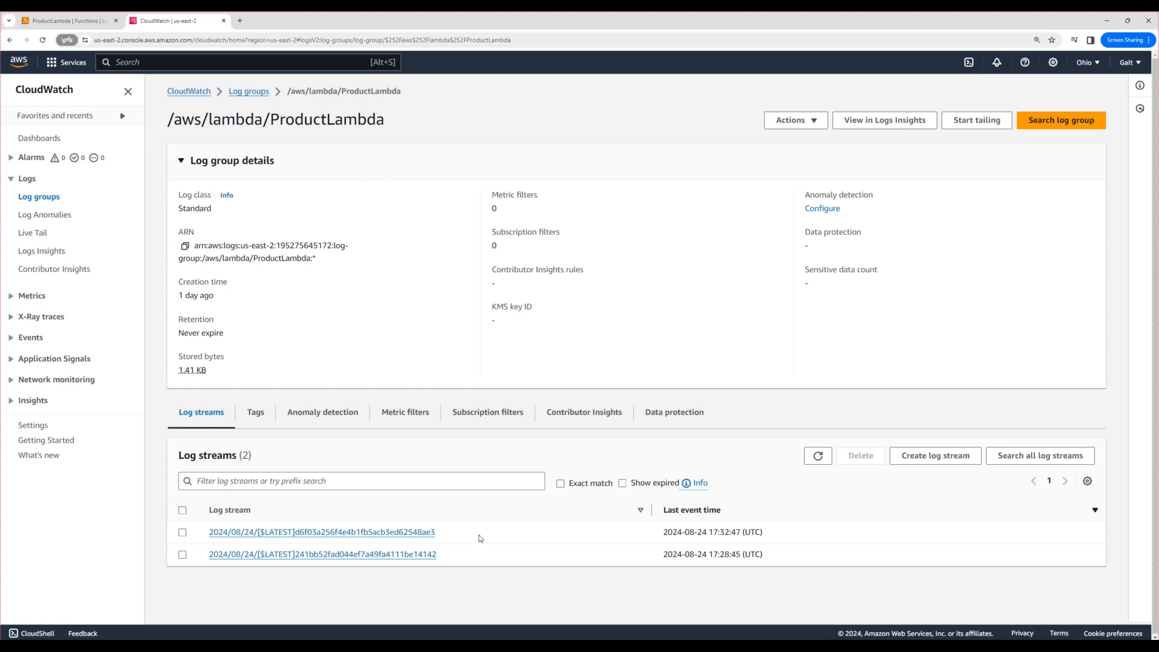
mouse_move(459, 545)
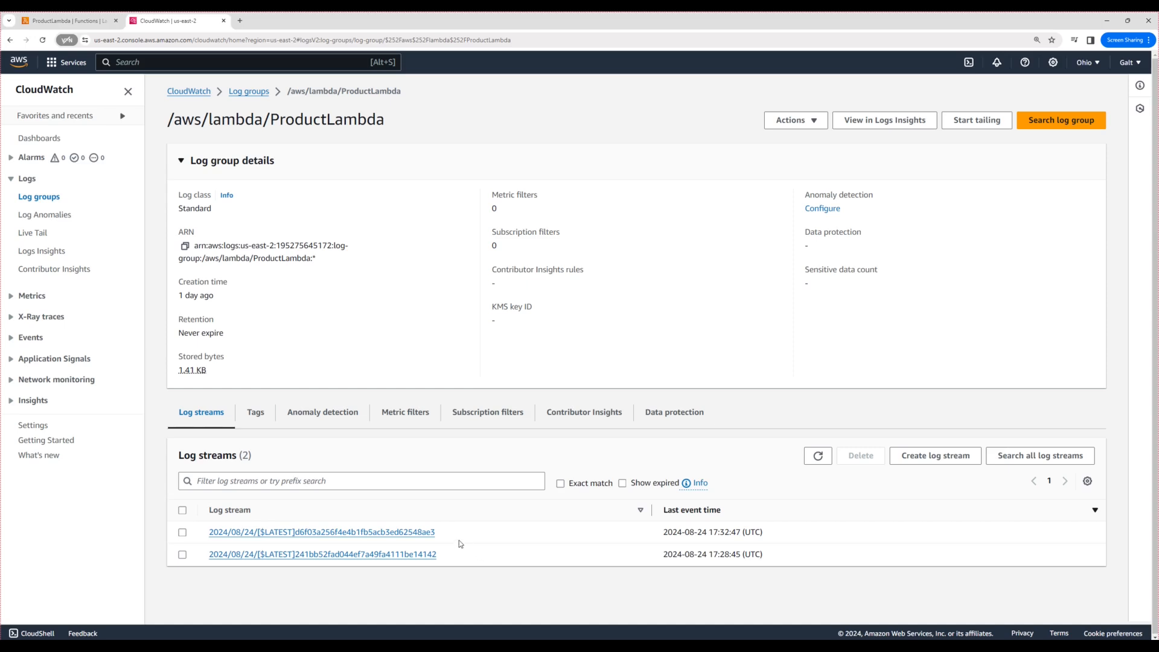
mouse_move(470, 532)
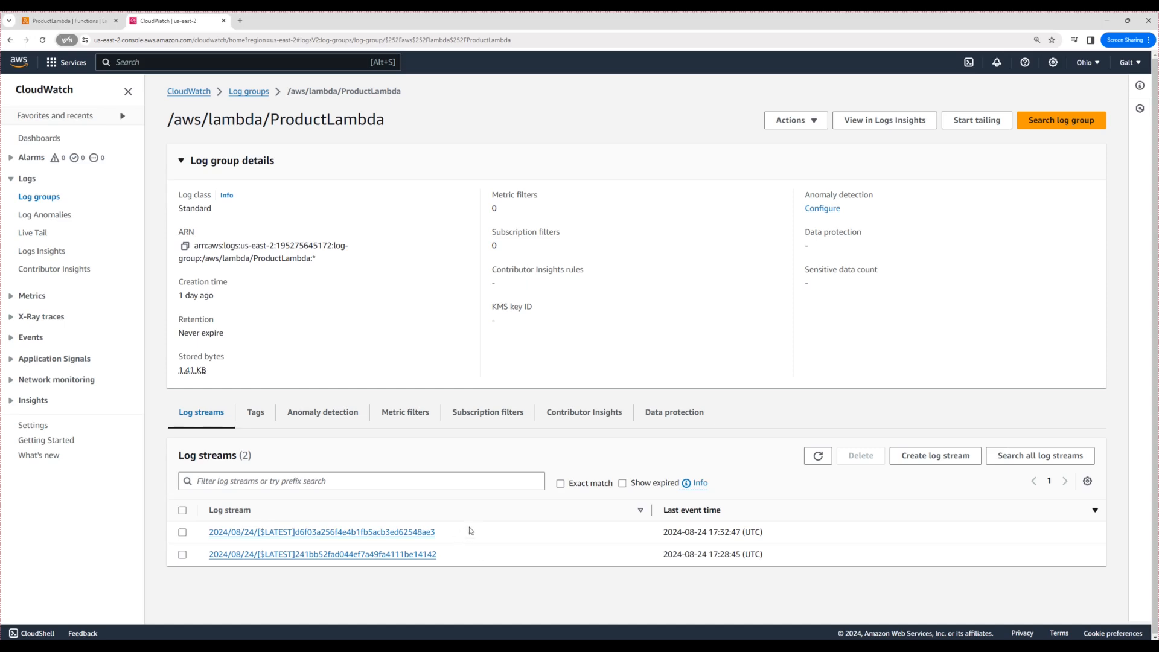
mouse_move(702, 500)
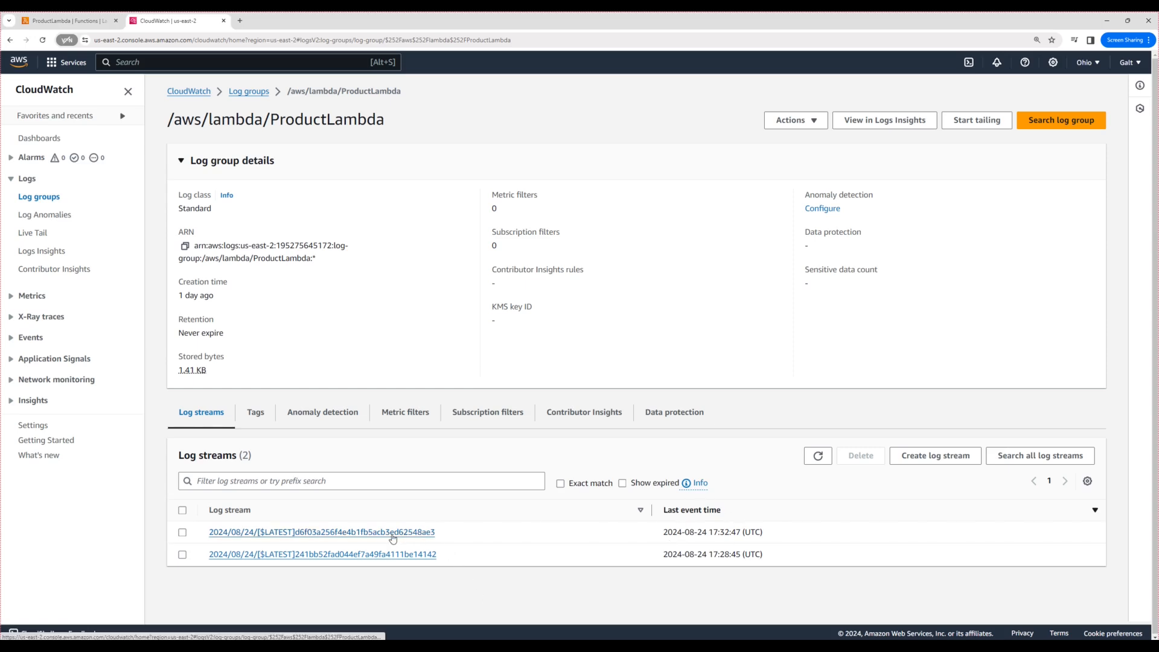
Show the 17:32 log stream's events with INIT_START, START, END and REPORT entries
click(321, 531)
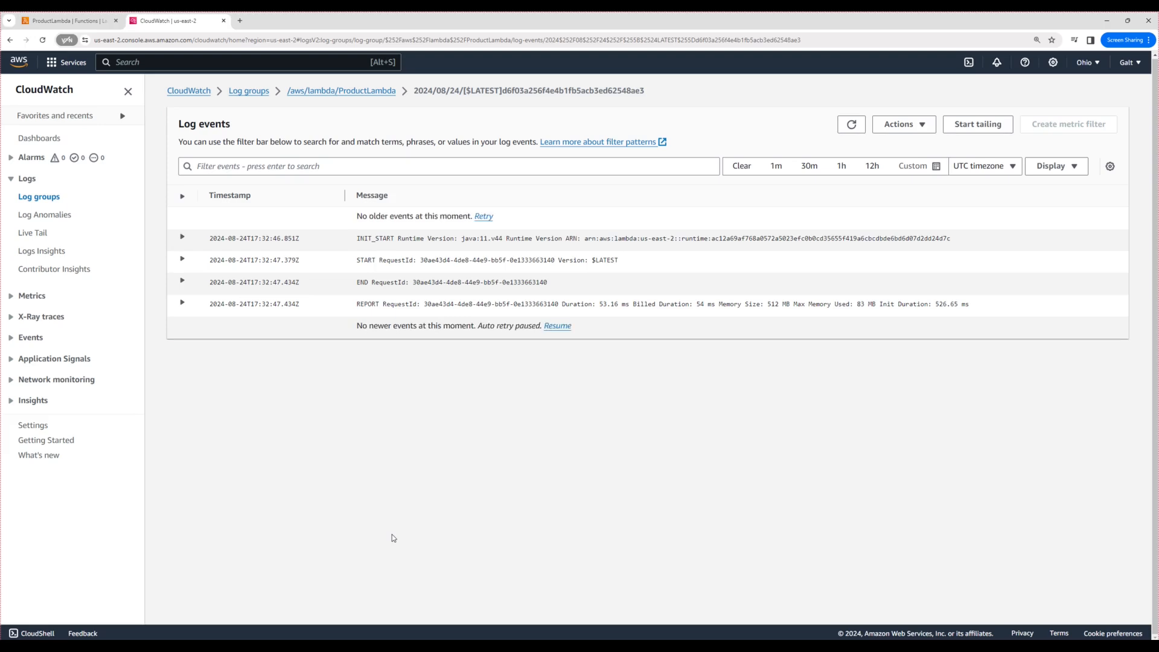
mouse_move(321, 437)
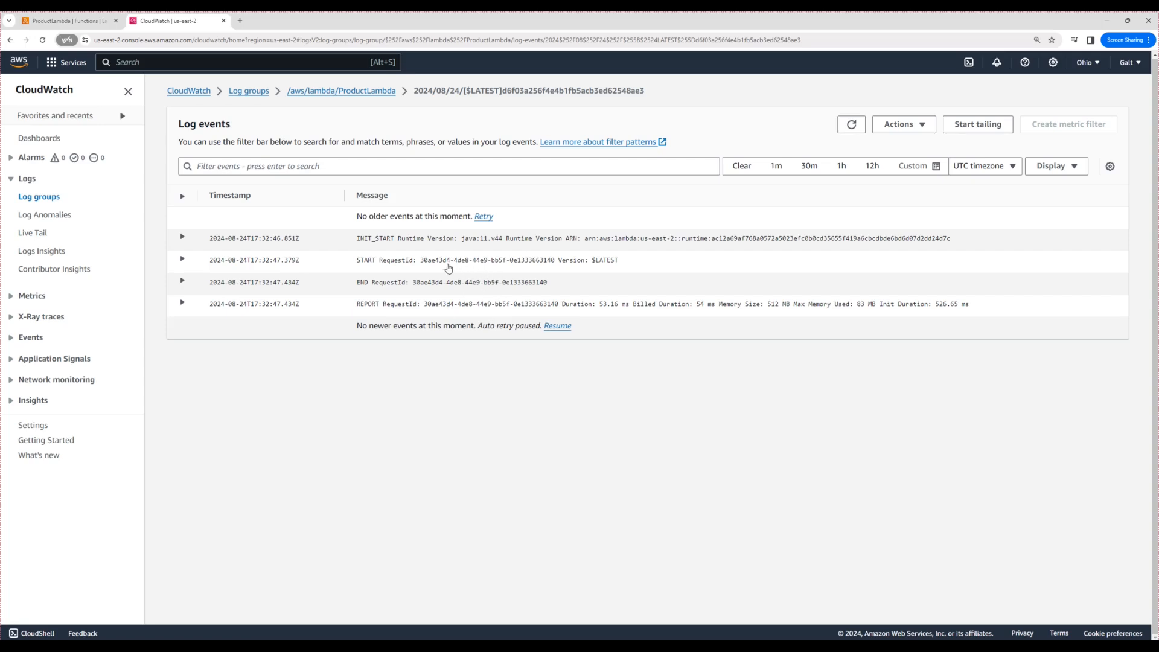
mouse_move(610, 312)
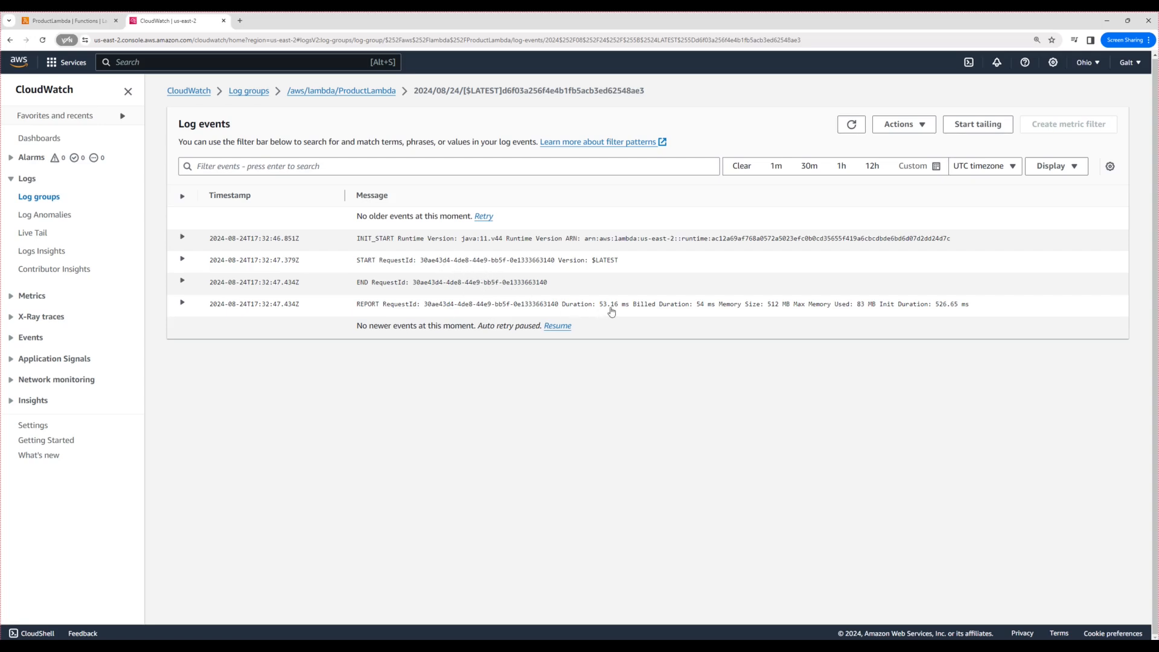
mouse_move(612, 312)
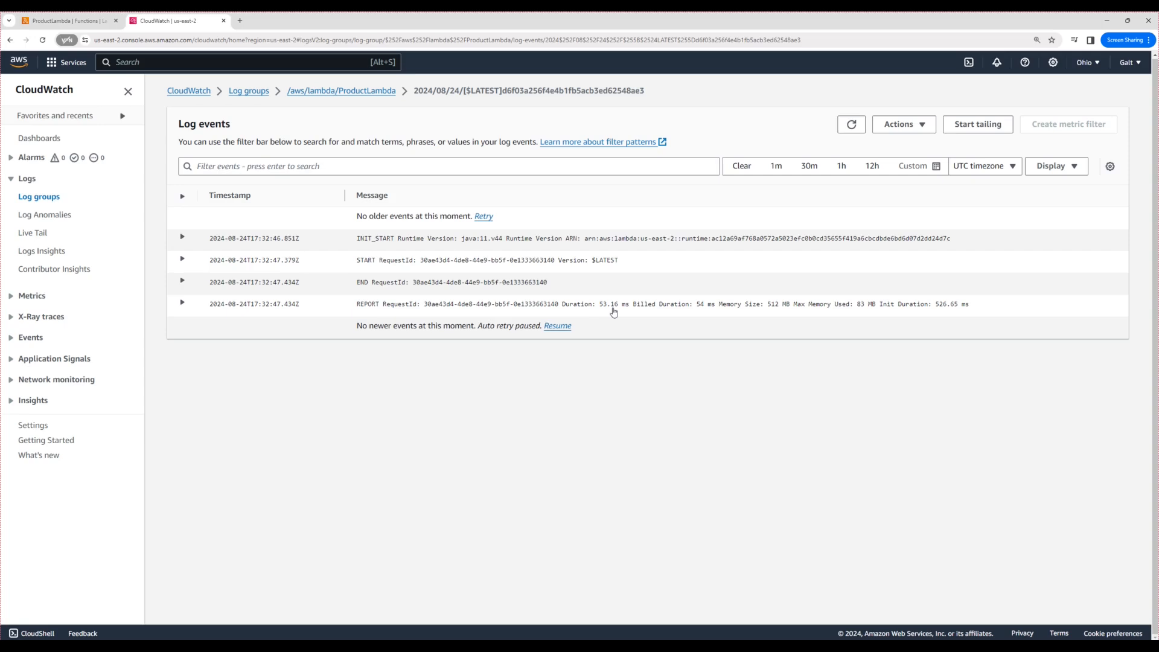
mouse_move(745, 314)
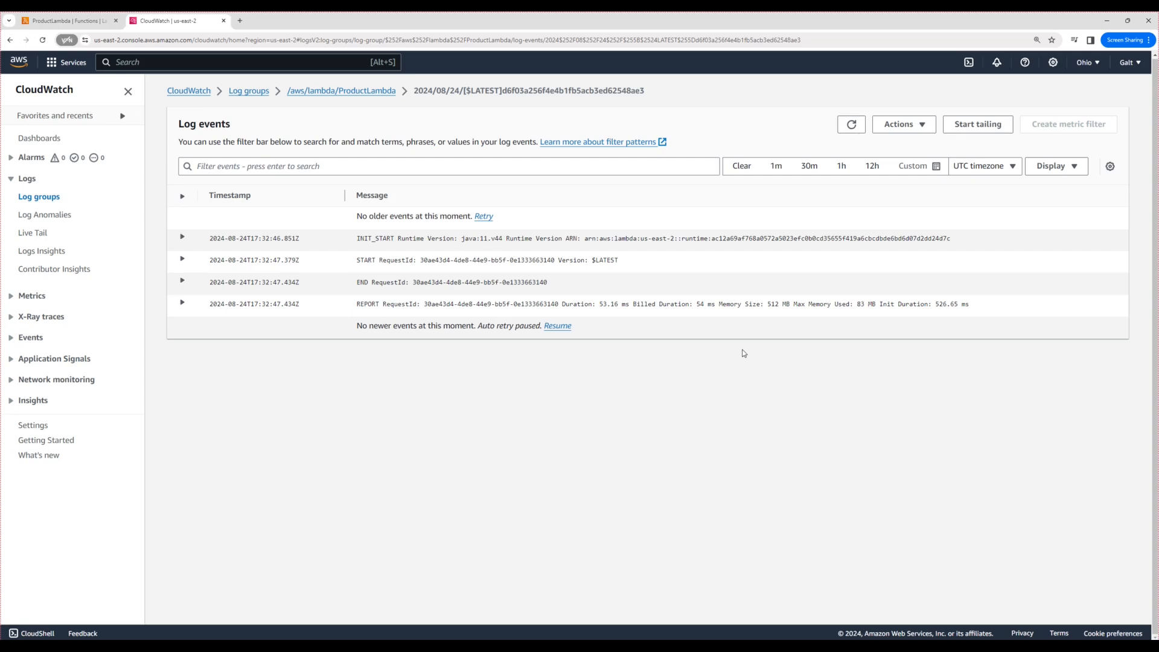
mouse_move(485, 373)
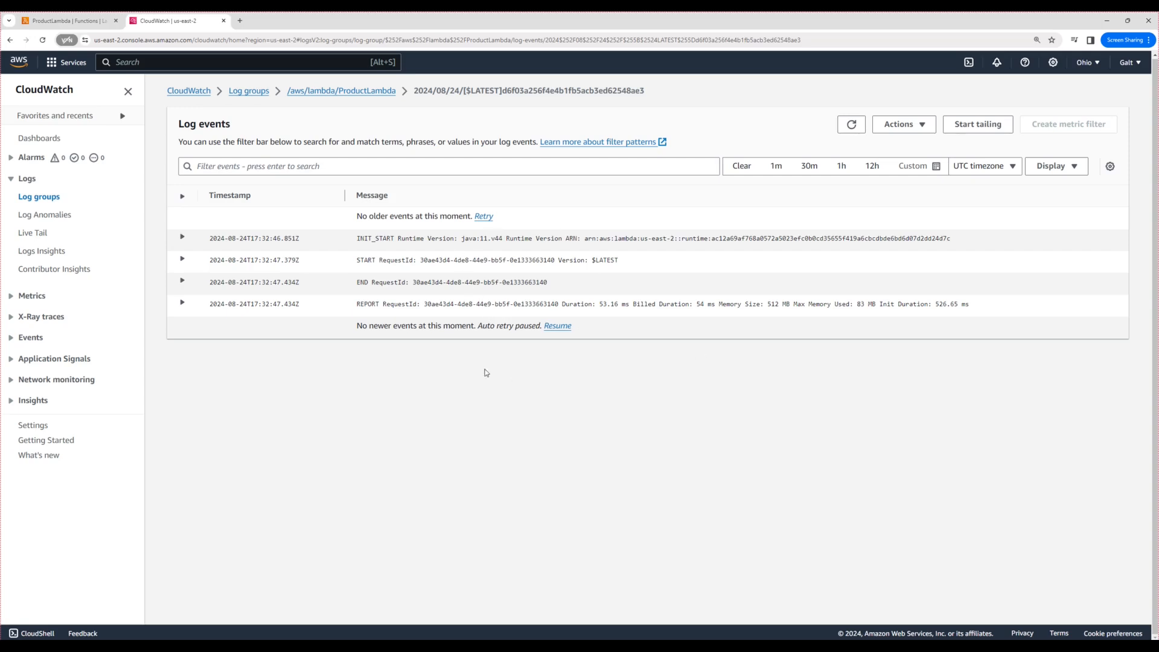